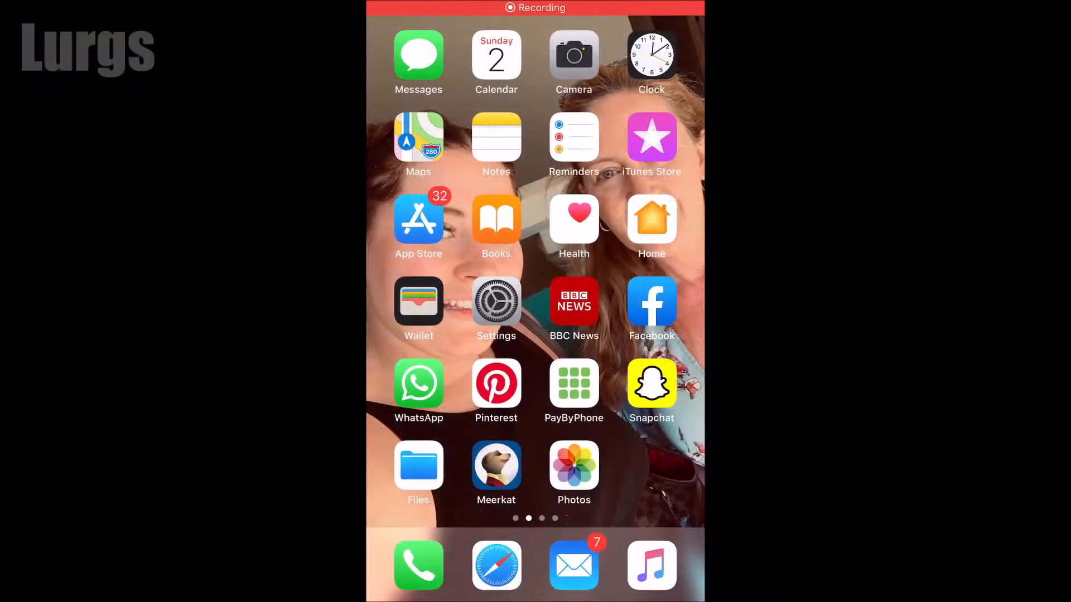
Photograph the black mouse and mouse pad with the Camera app.
click(573, 54)
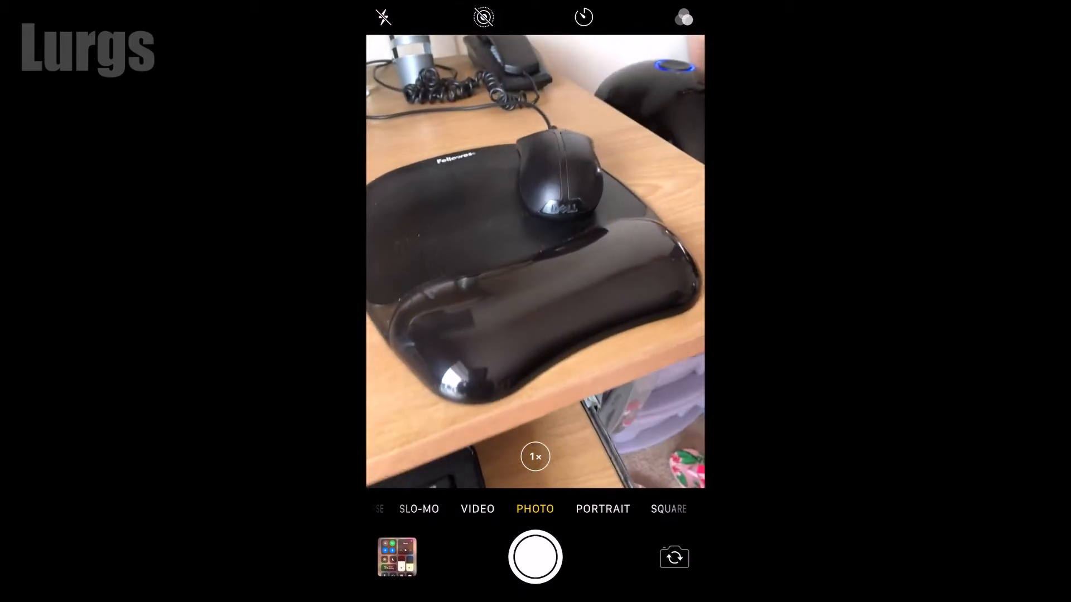
click(534, 556)
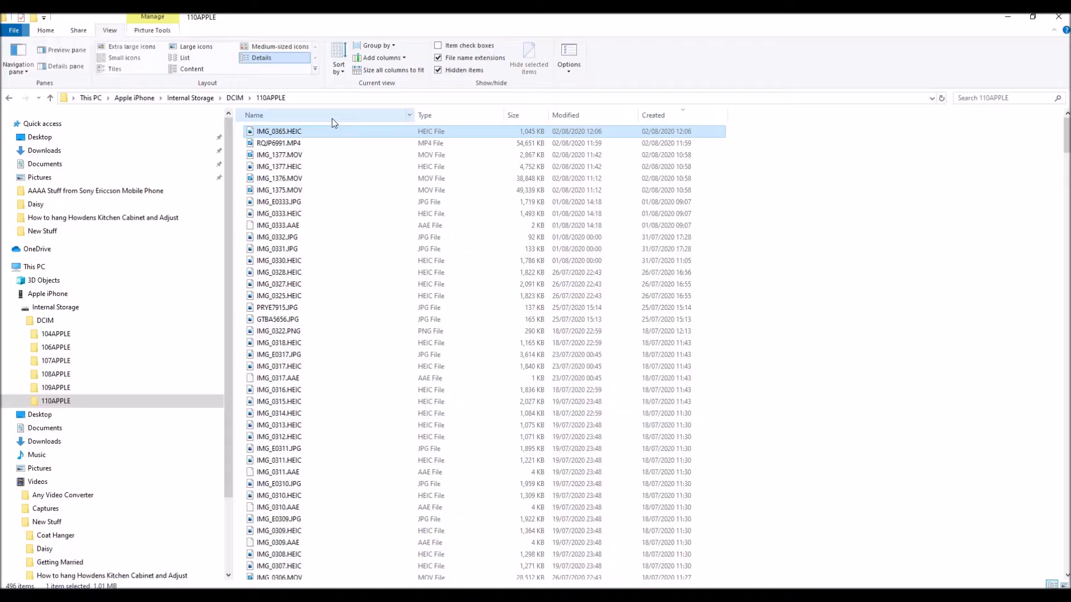
mouse_move(277, 213)
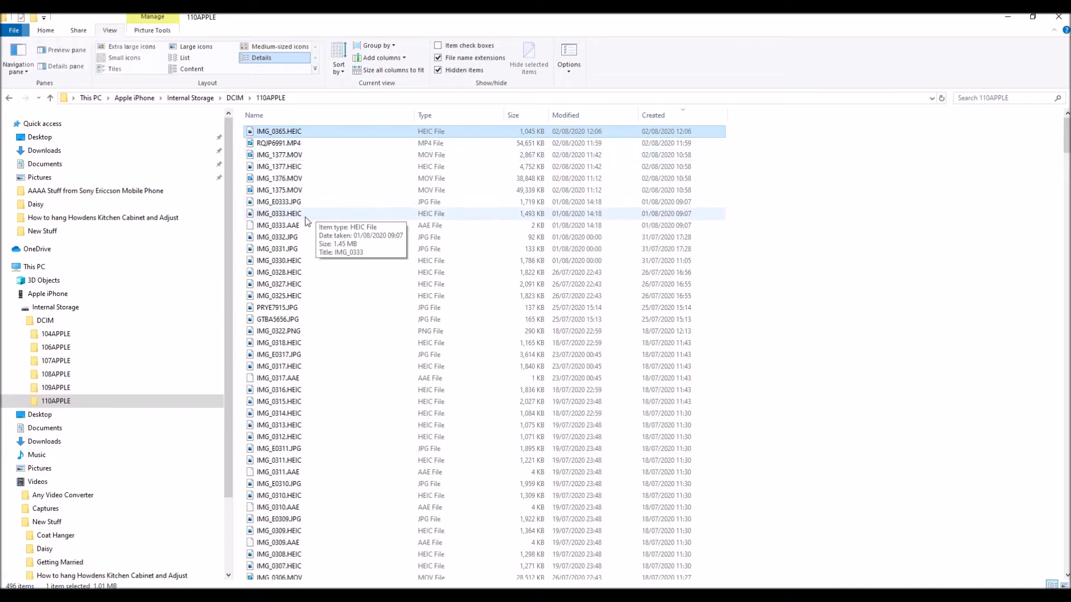
mouse_move(628, 550)
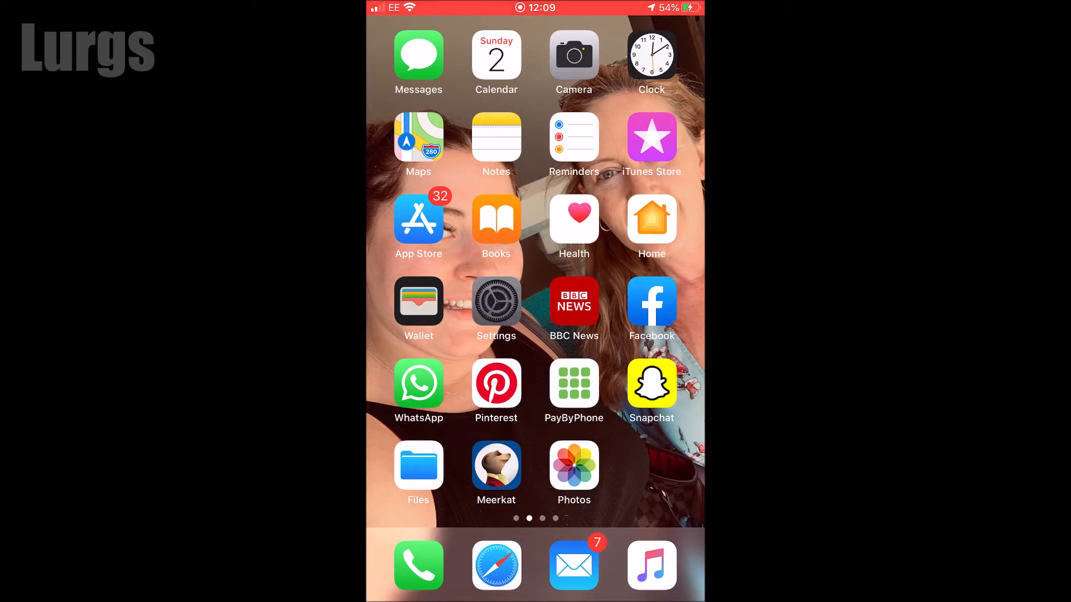
Scroll through Settings to reach the Camera entry.
click(495, 302)
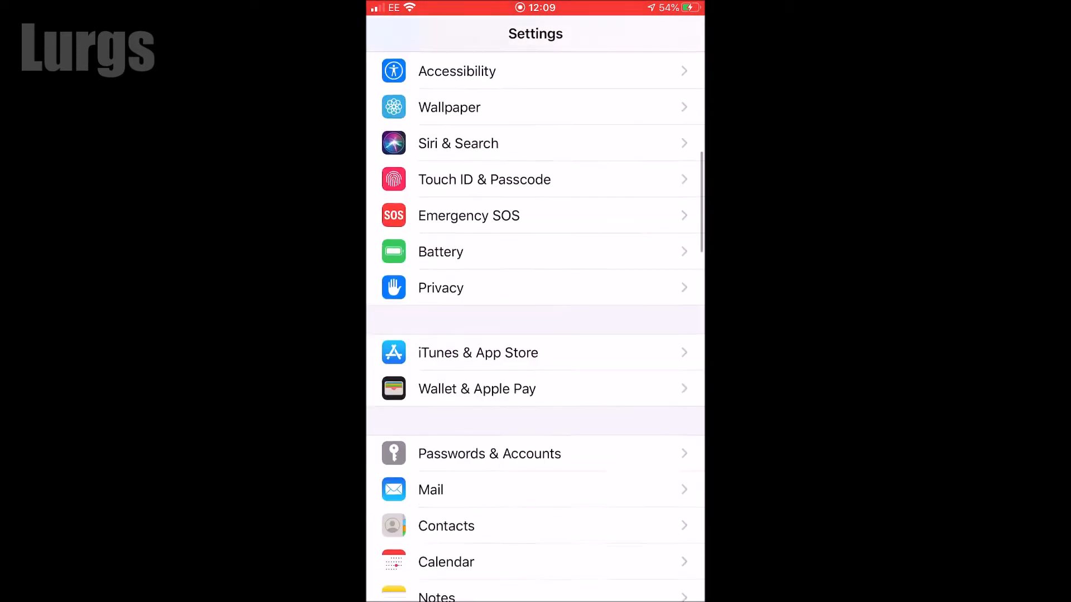
scroll(down, 3)
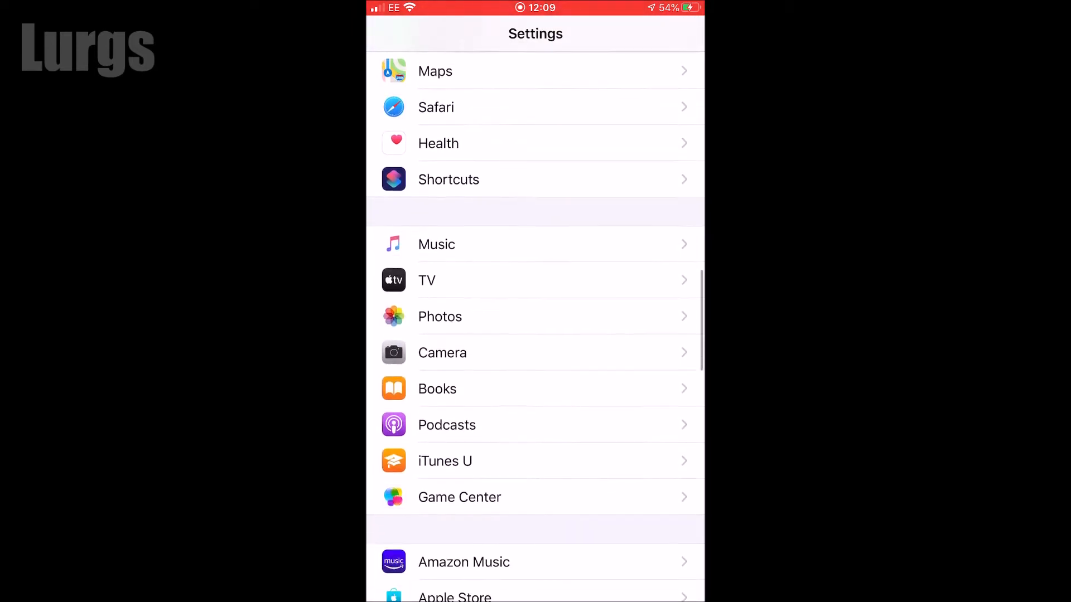
scroll(up, 3)
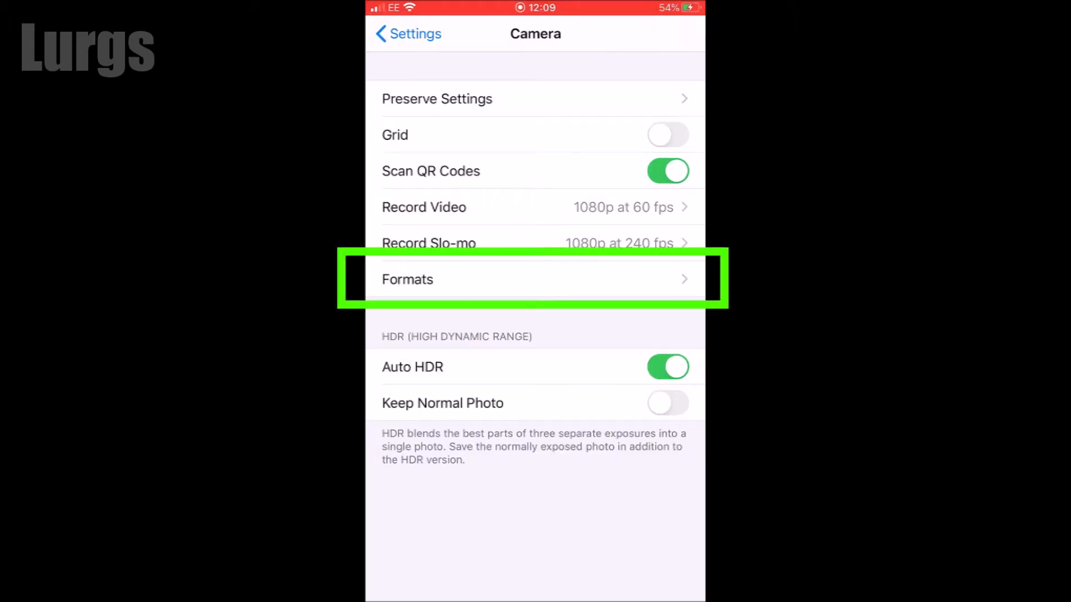
Set Camera Capture format to Most Compatible in Formats, then return to Camera settings.
click(535, 279)
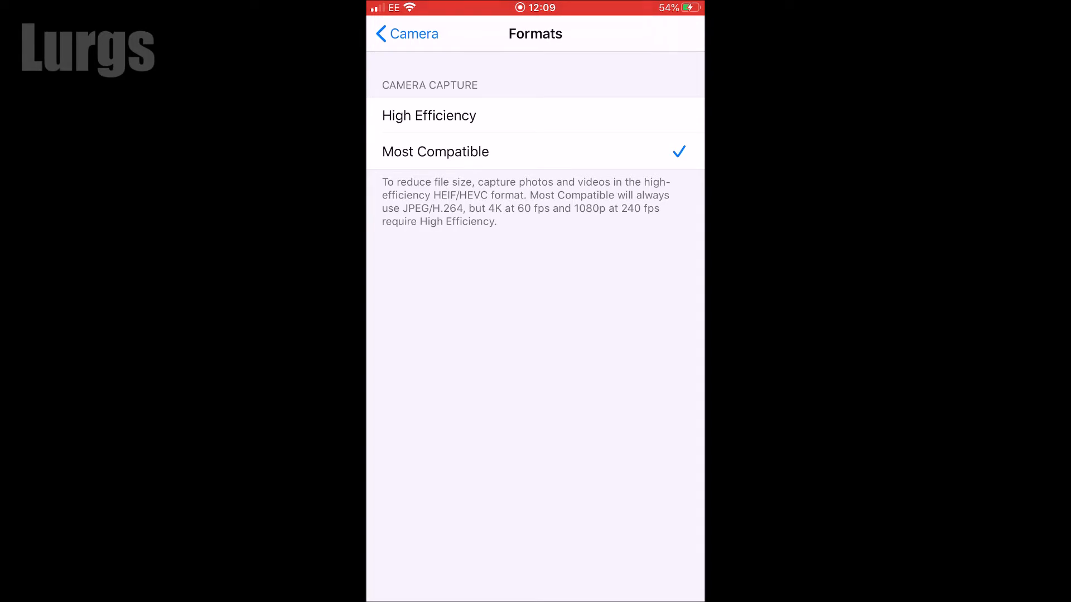
click(406, 33)
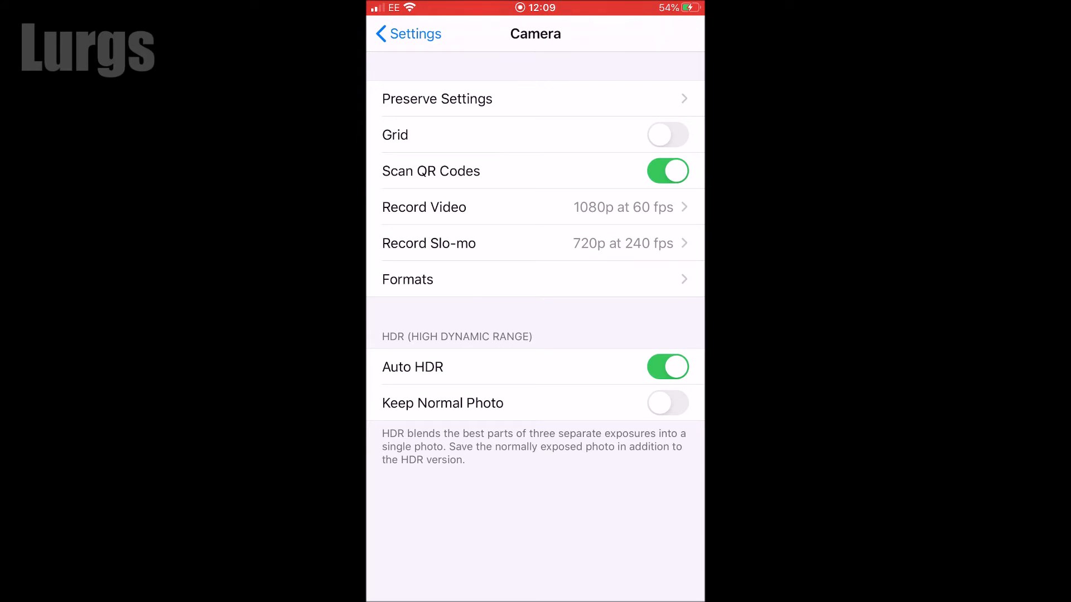
click(407, 33)
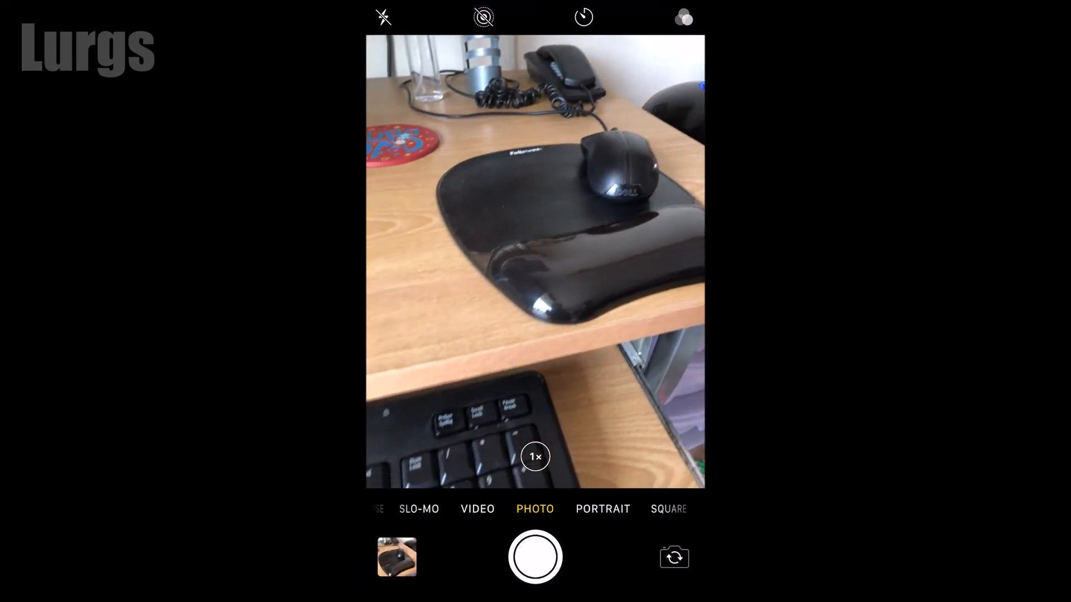
Capture a new JPEG photo of the desk with the mouse and keyboard.
click(396, 556)
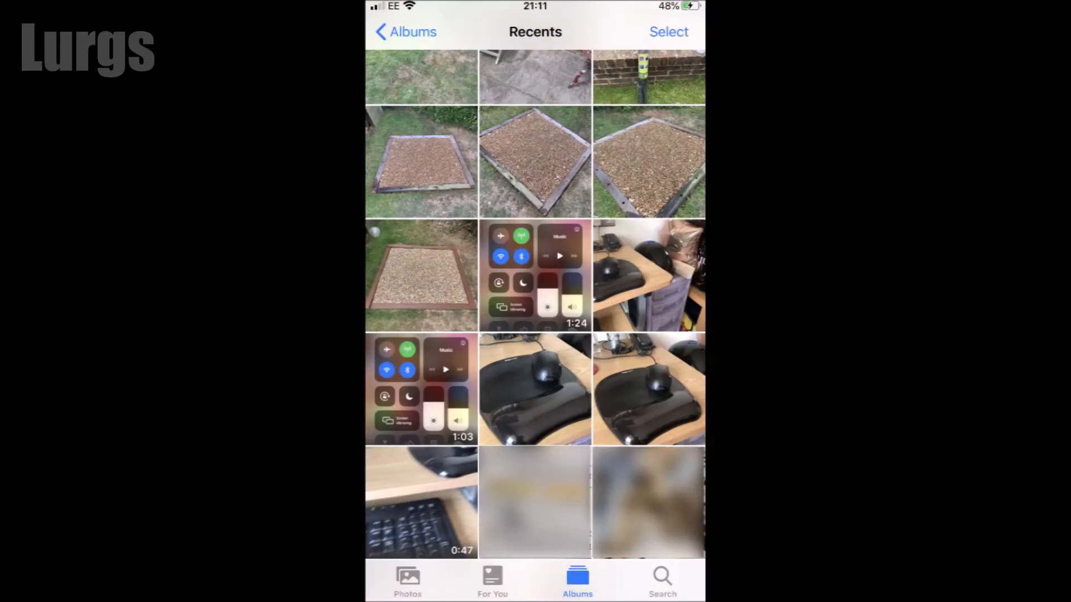